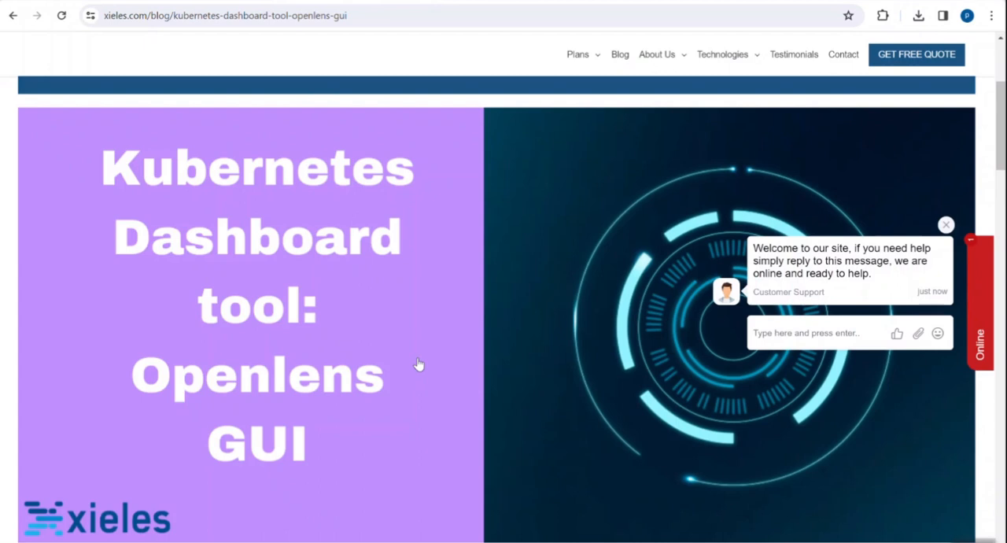
mouse_move(397, 368)
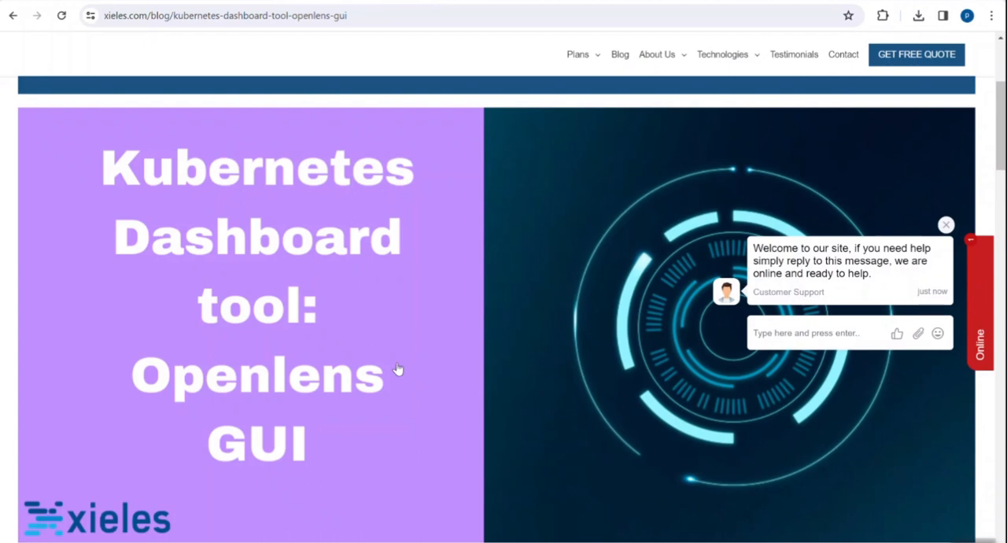
mouse_move(337, 403)
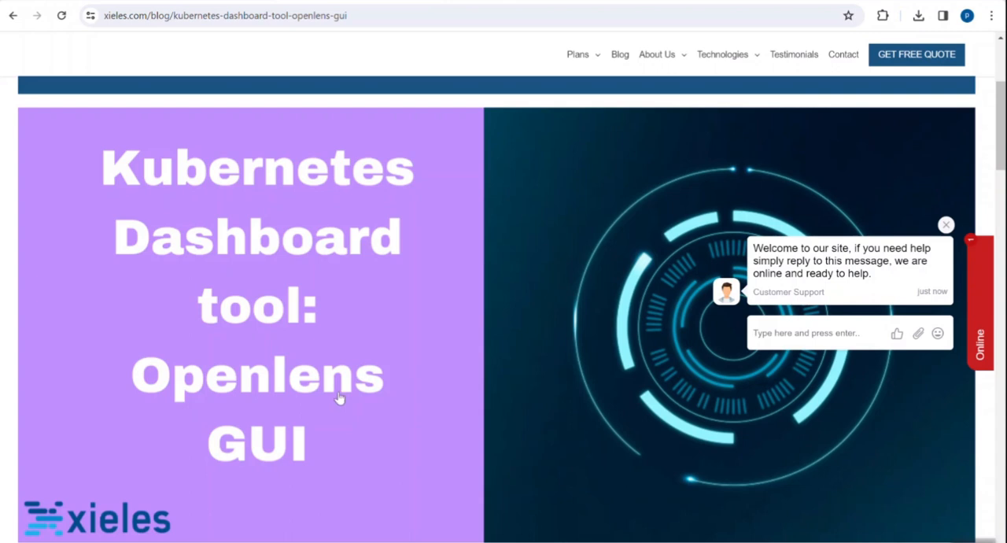
mouse_move(246, 501)
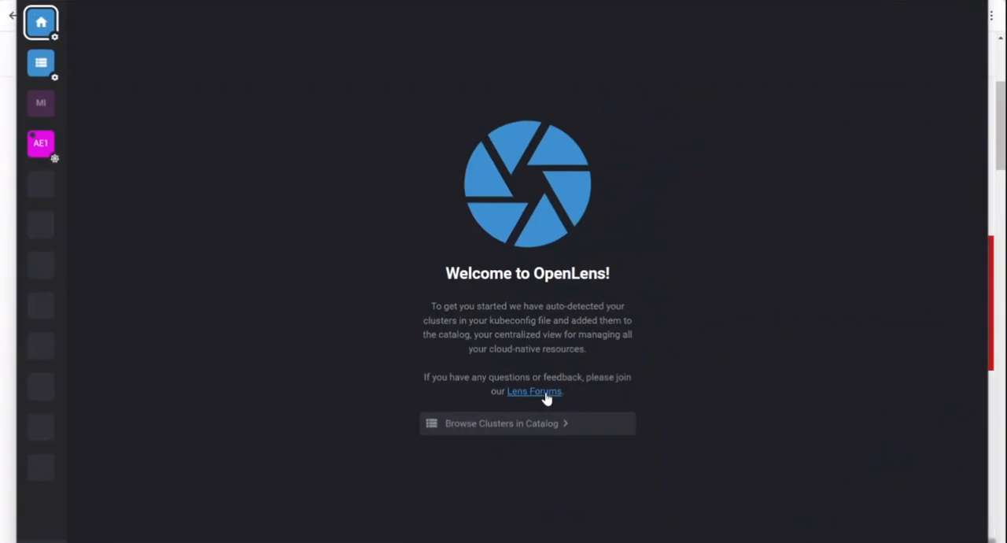
mouse_move(113, 111)
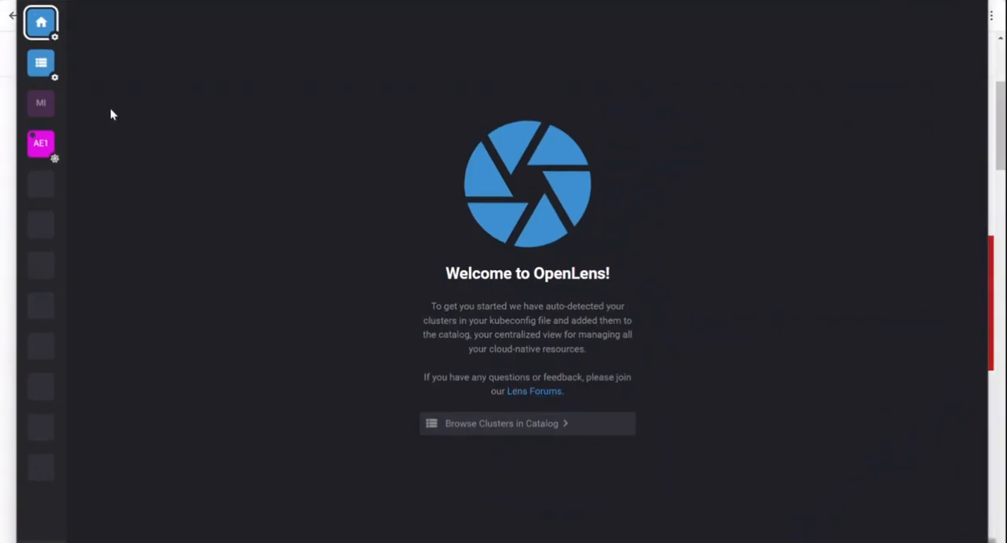
mouse_move(41, 63)
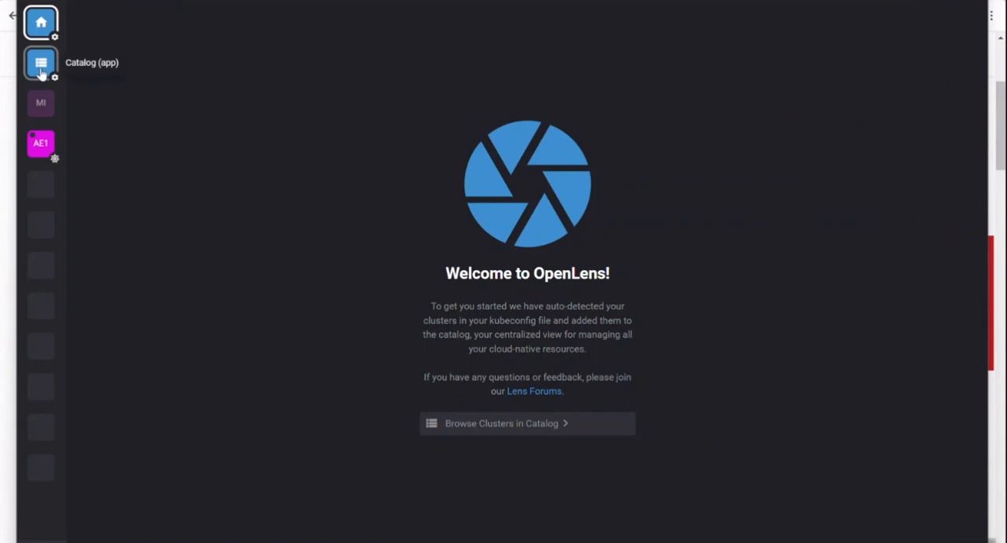
Step: Browse the Catalog's General category, then list the Clusters category showing demoakscluster and the EKS cluster
left_click(41, 63)
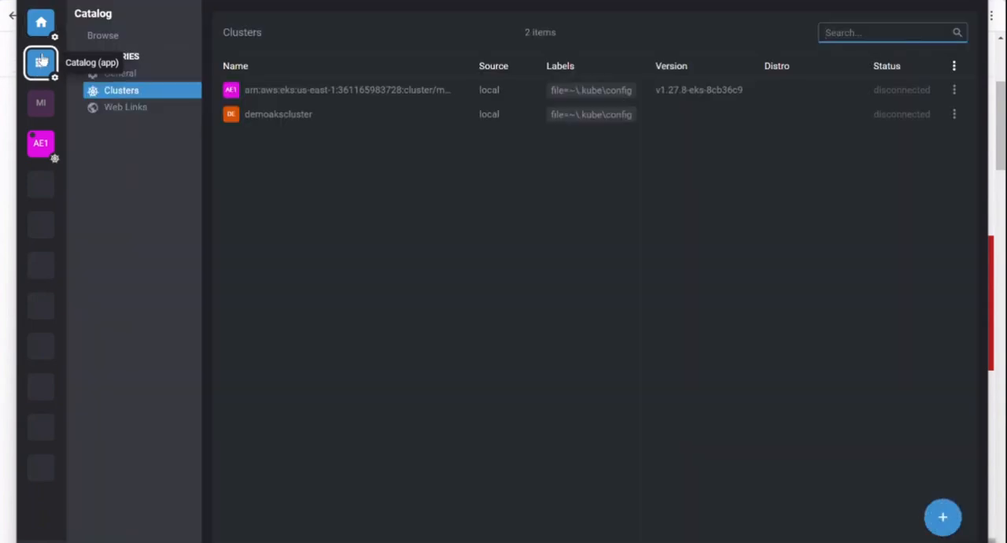
left_click(41, 22)
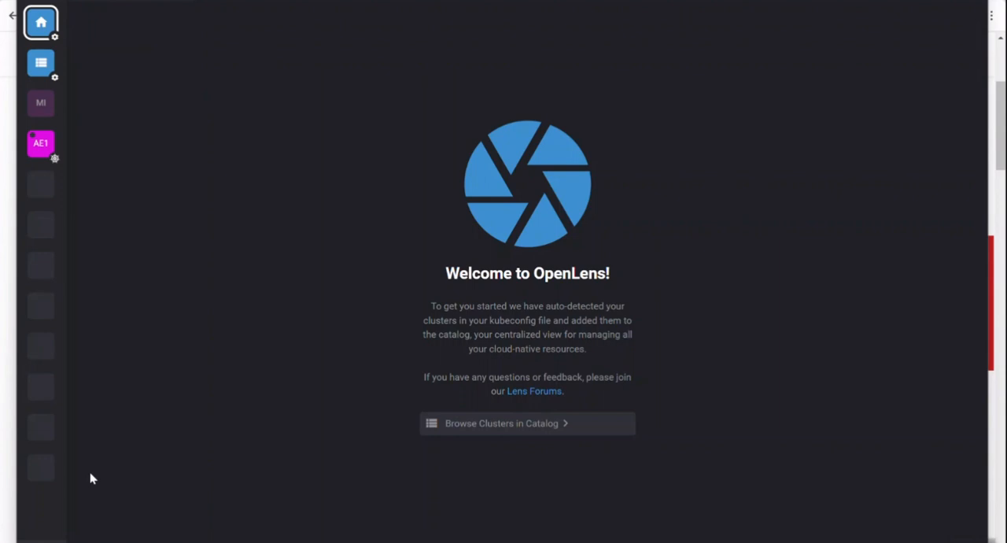
left_click(41, 63)
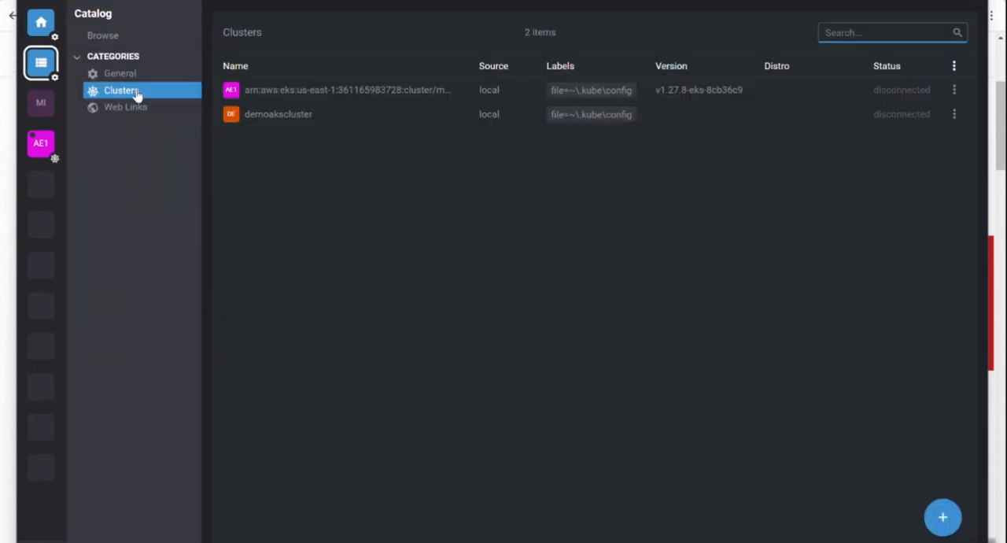
left_click(119, 73)
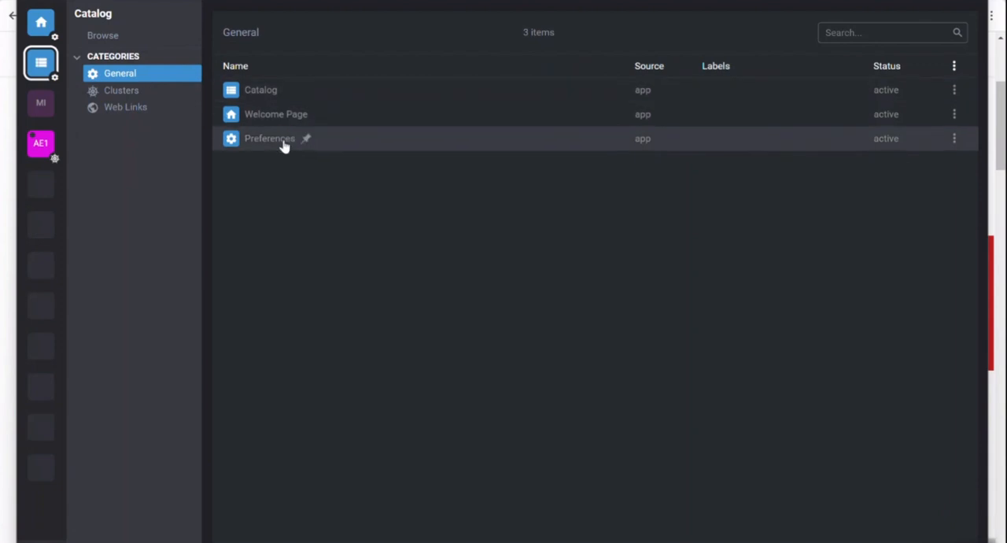
mouse_move(239, 89)
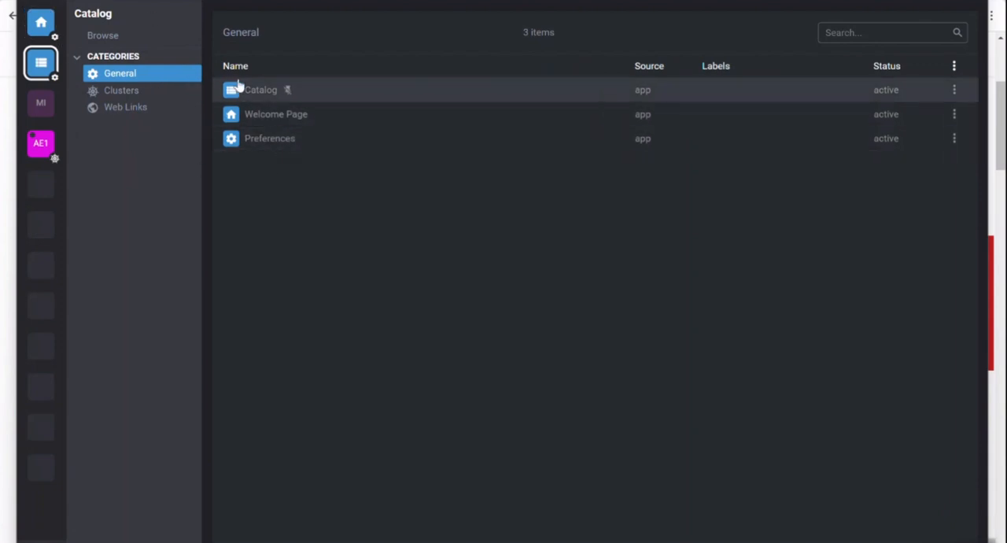
left_click(121, 90)
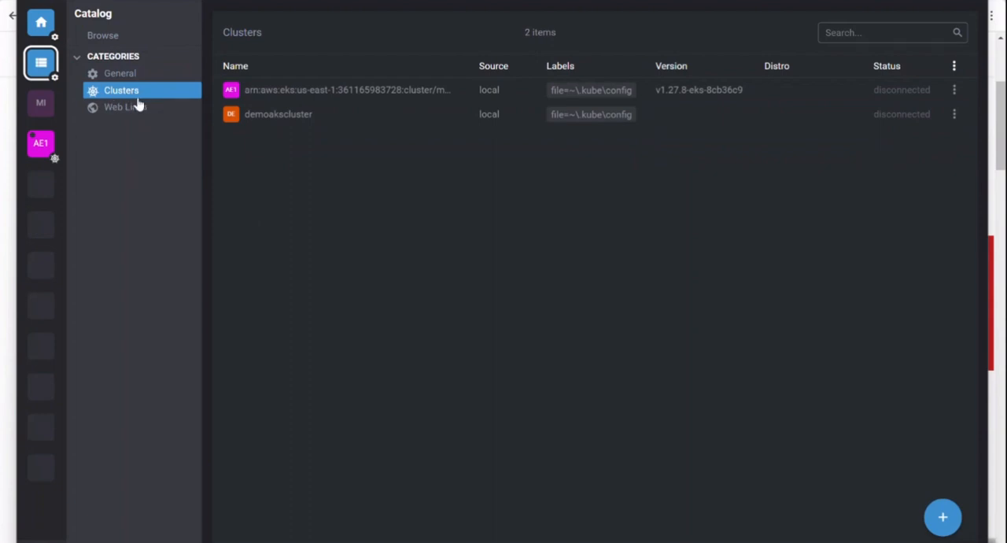
mouse_move(954, 463)
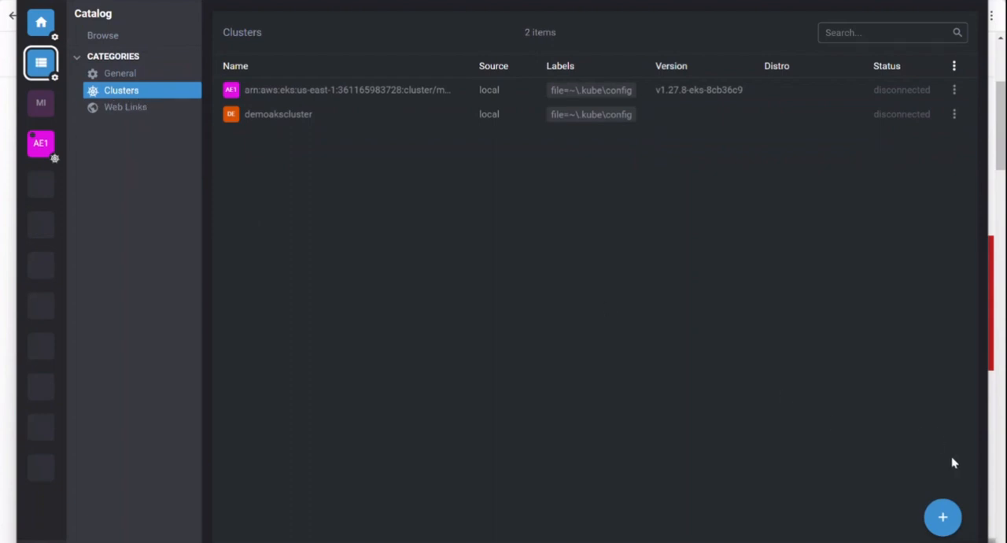
Step: Sync the config file from C:\Users\<user>\.kube as a kubeconfig source
left_click(943, 516)
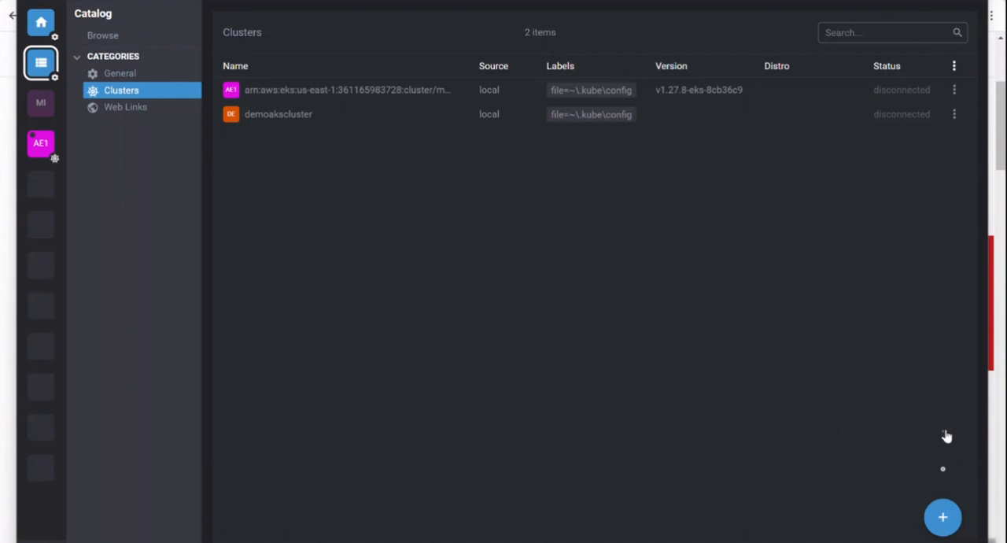
left_click(941, 517)
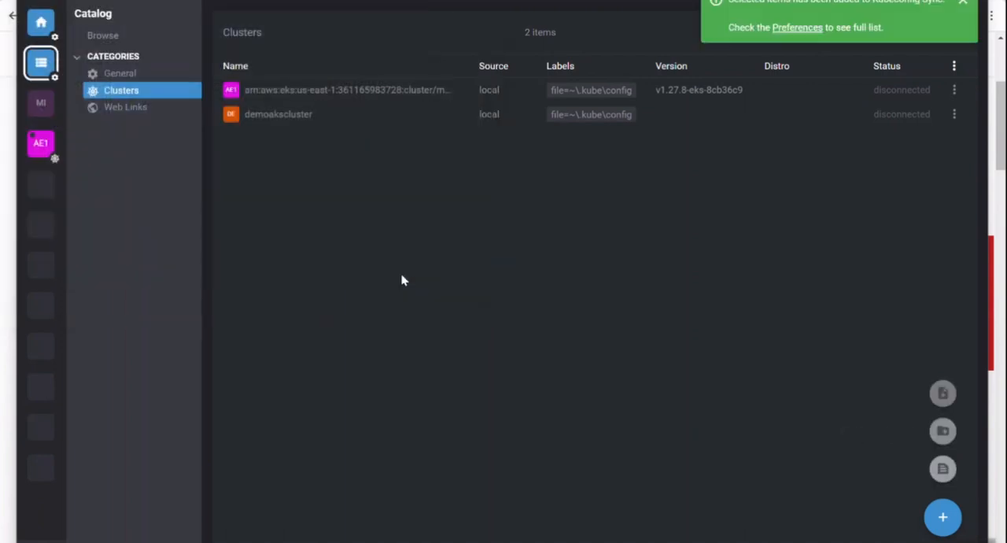
mouse_move(356, 248)
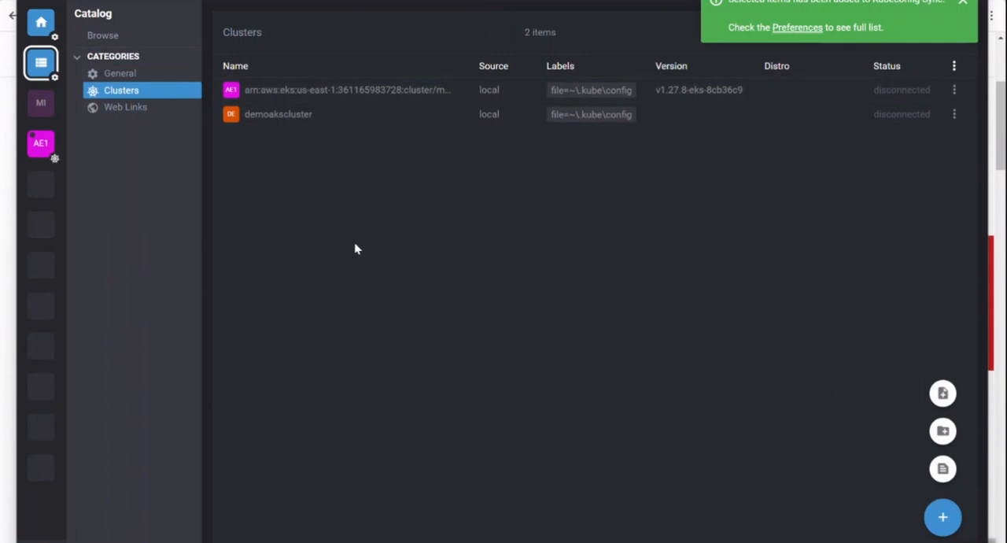
mouse_move(825, 339)
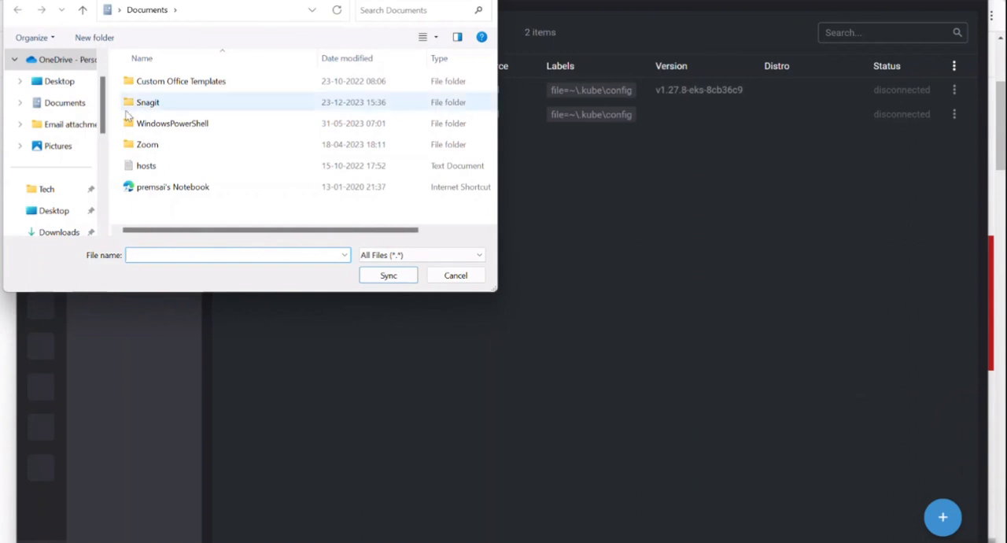
scroll("down", 3)
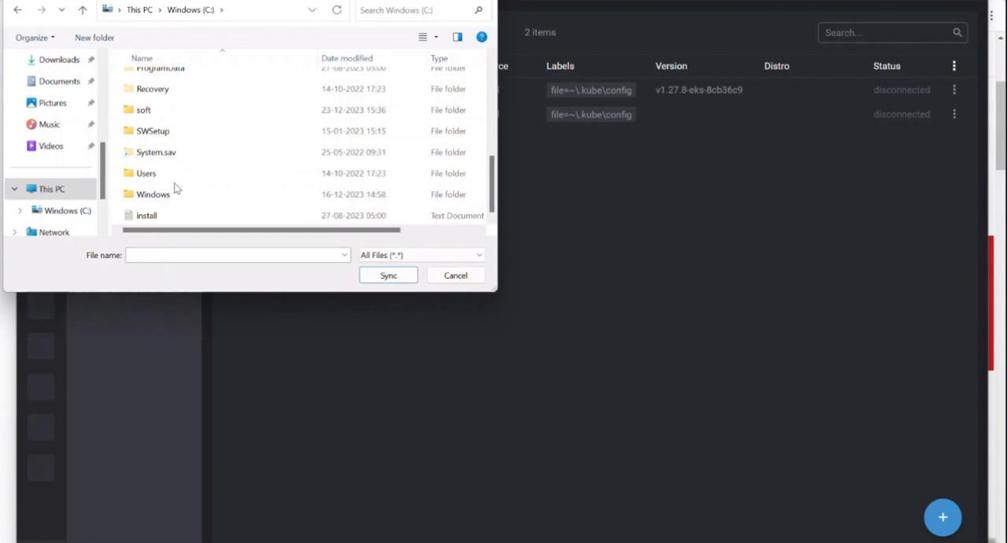
double_click(146, 173)
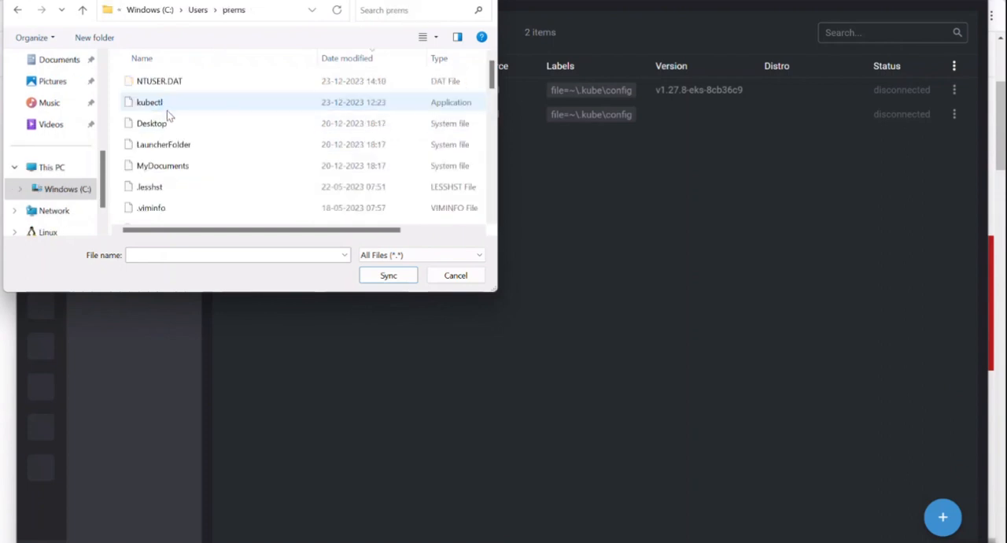
scroll("up", 3)
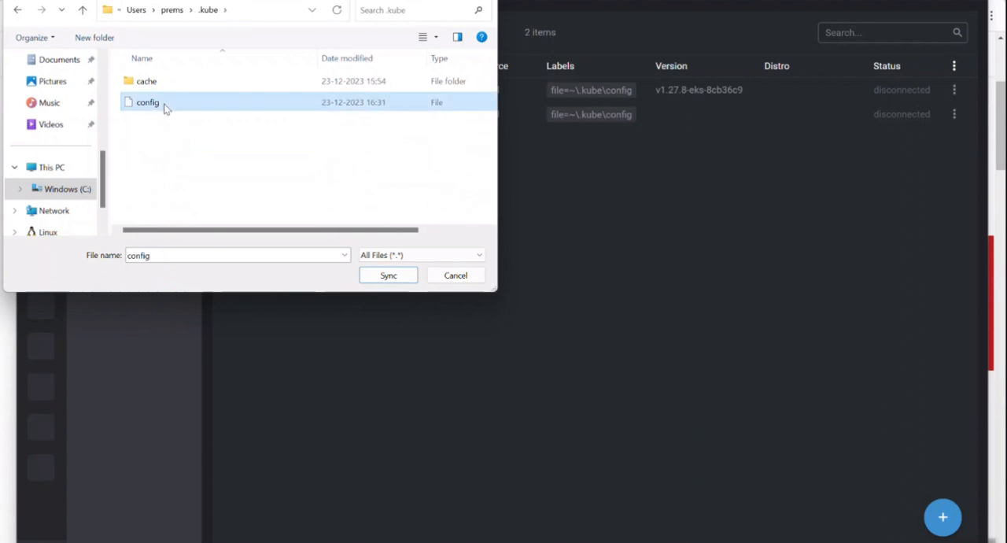
left_click(387, 275)
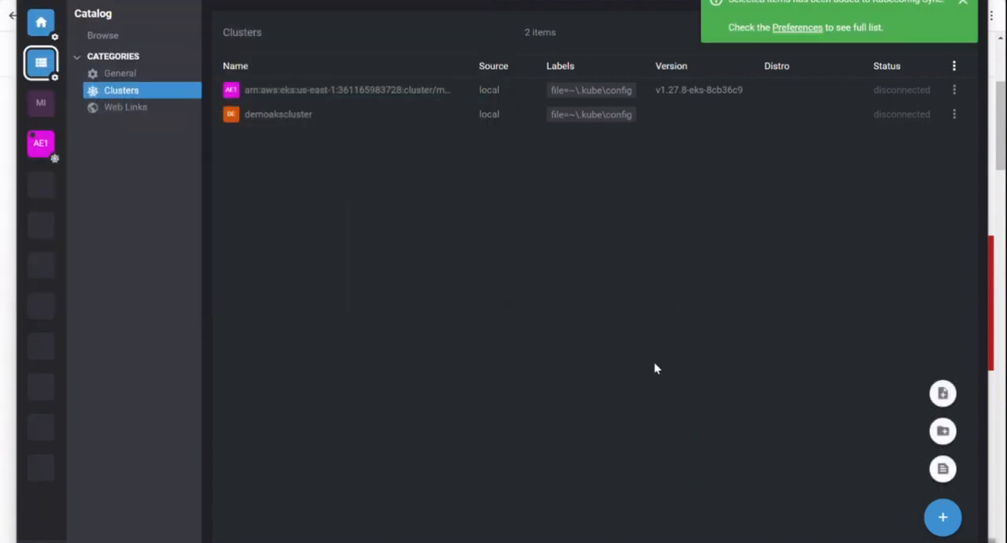
mouse_move(784, 55)
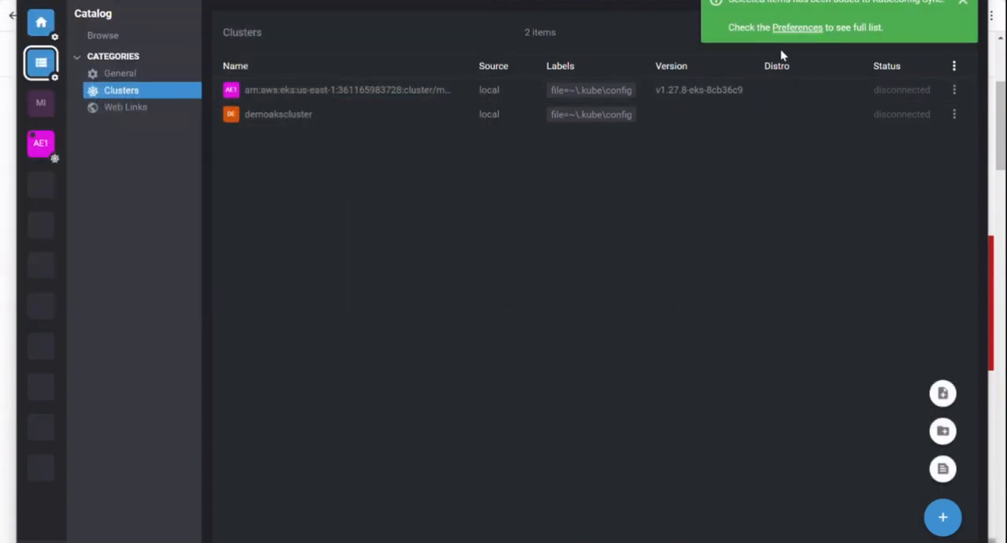
left_click(796, 26)
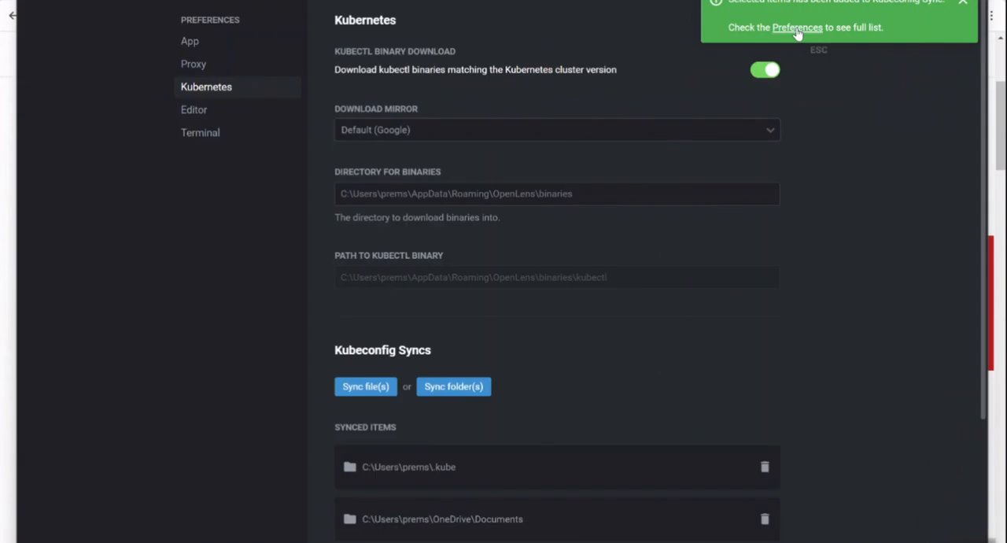
mouse_move(545, 312)
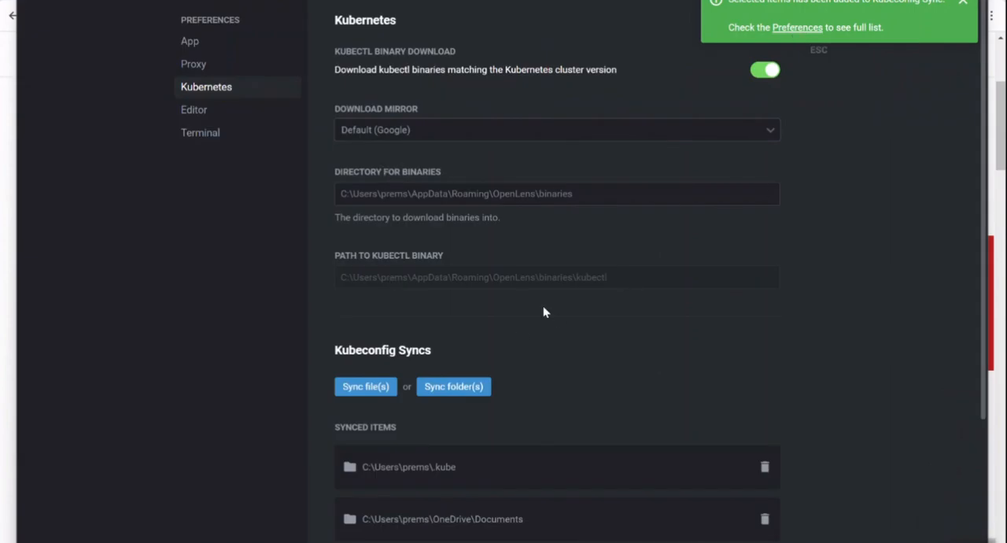
left_click(964, 3)
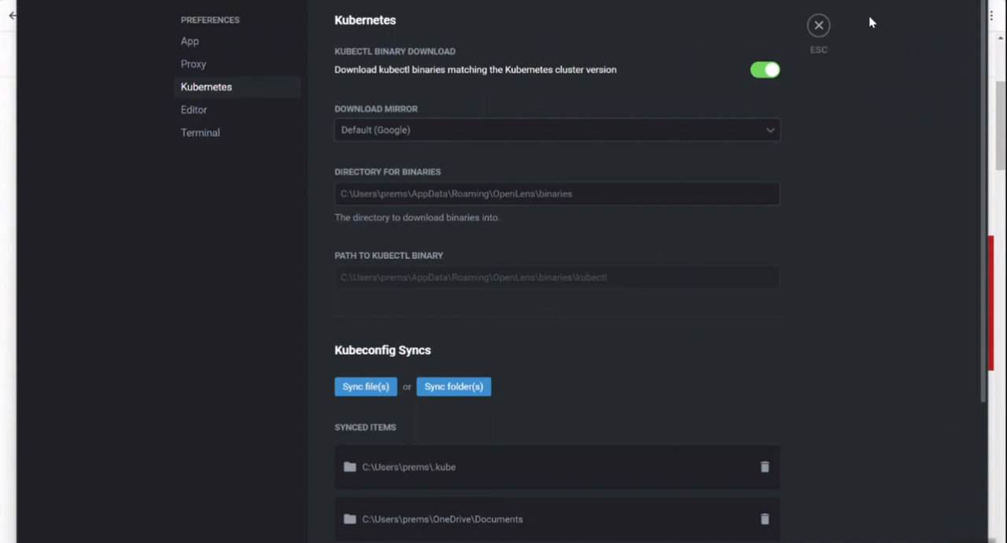
left_click(818, 25)
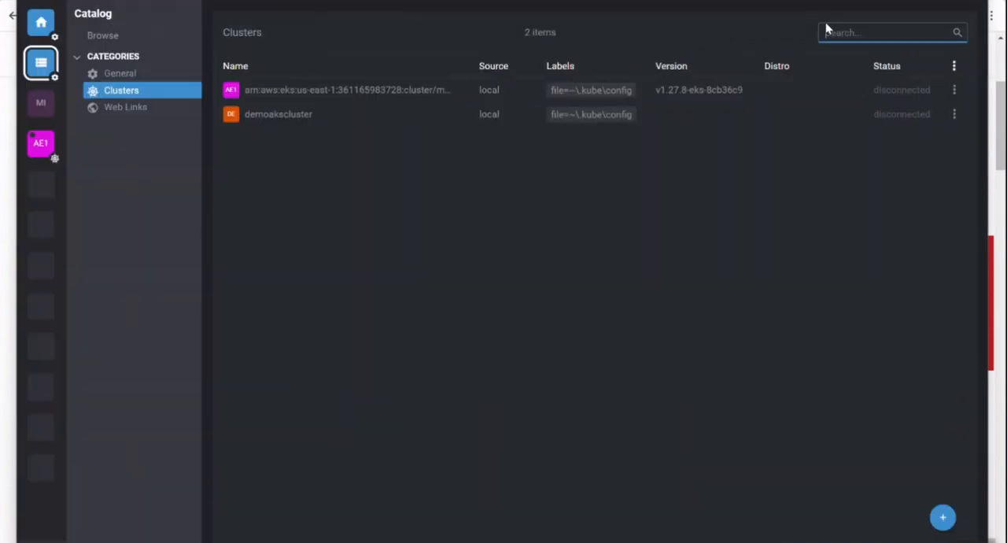
mouse_move(740, 368)
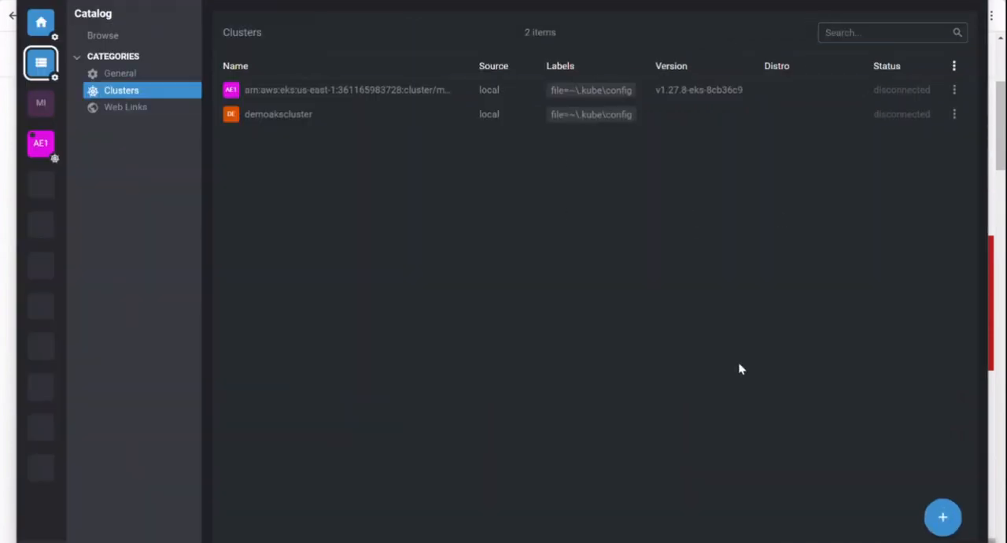
mouse_move(501, 354)
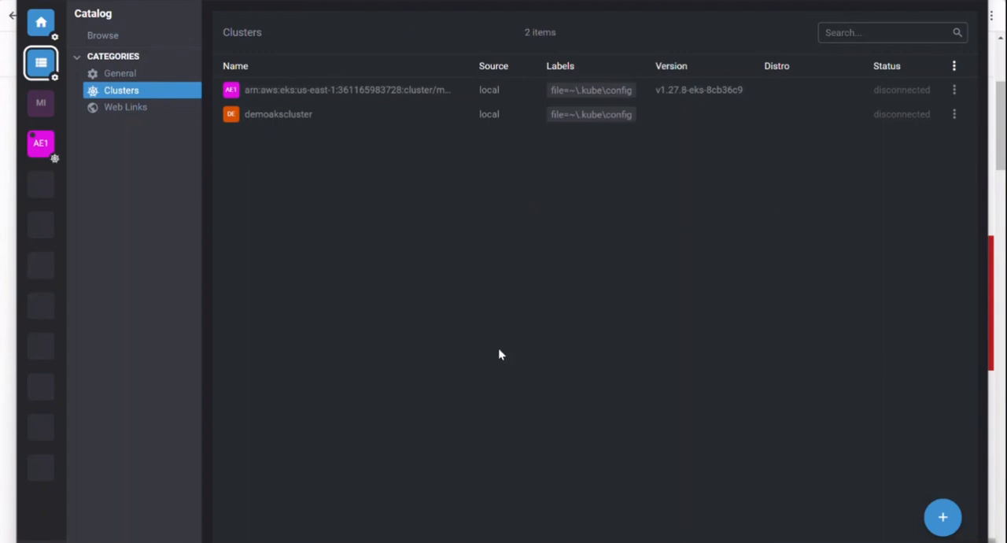
mouse_move(299, 126)
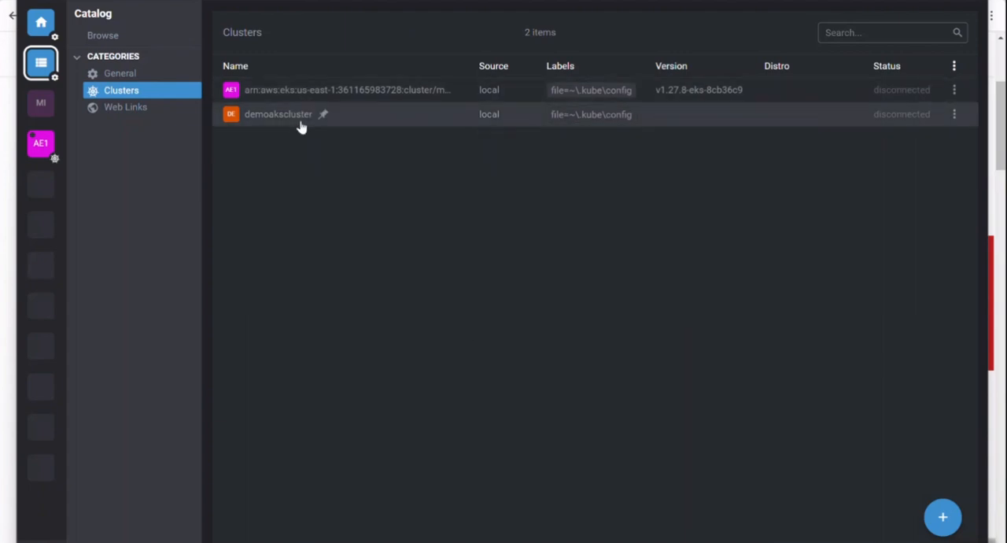
mouse_move(274, 123)
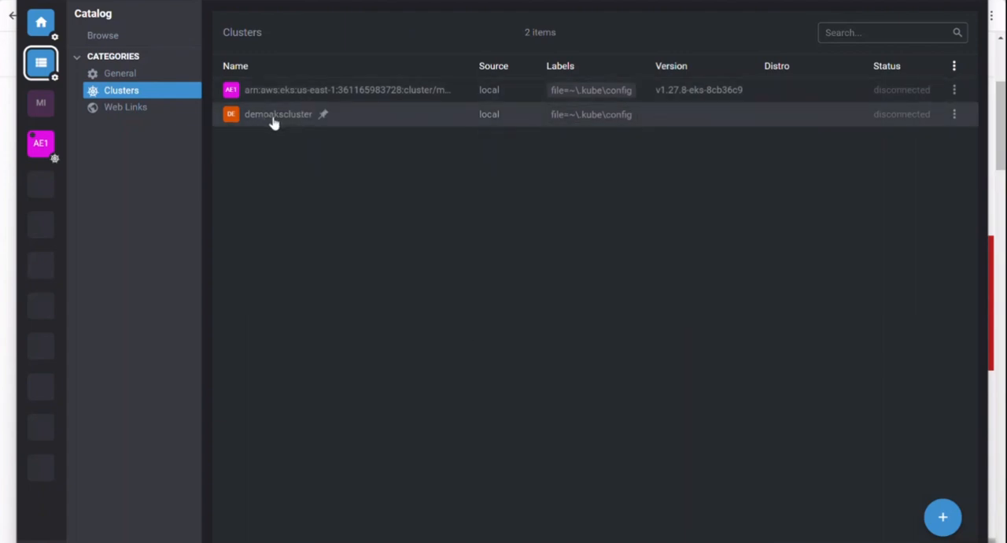
mouse_move(869, 140)
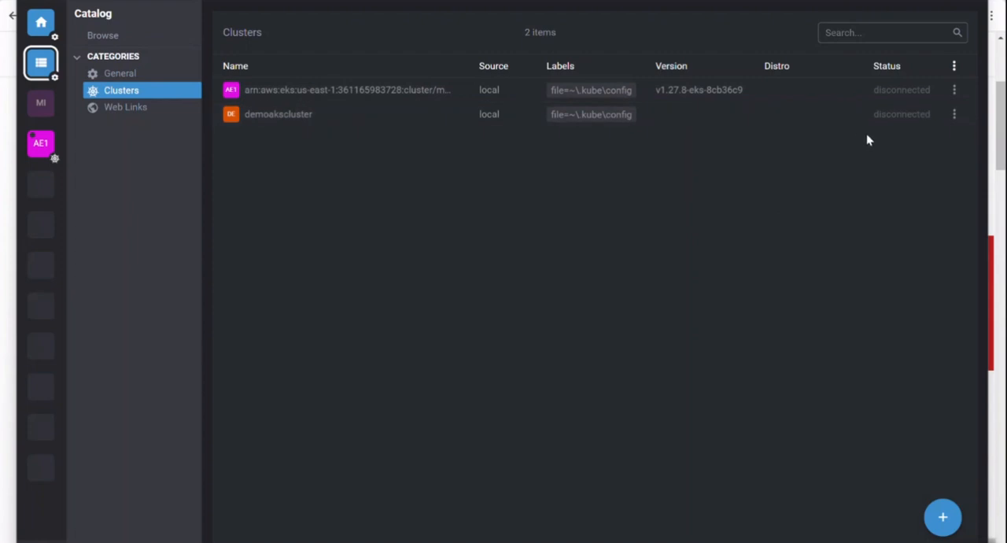
mouse_move(276, 119)
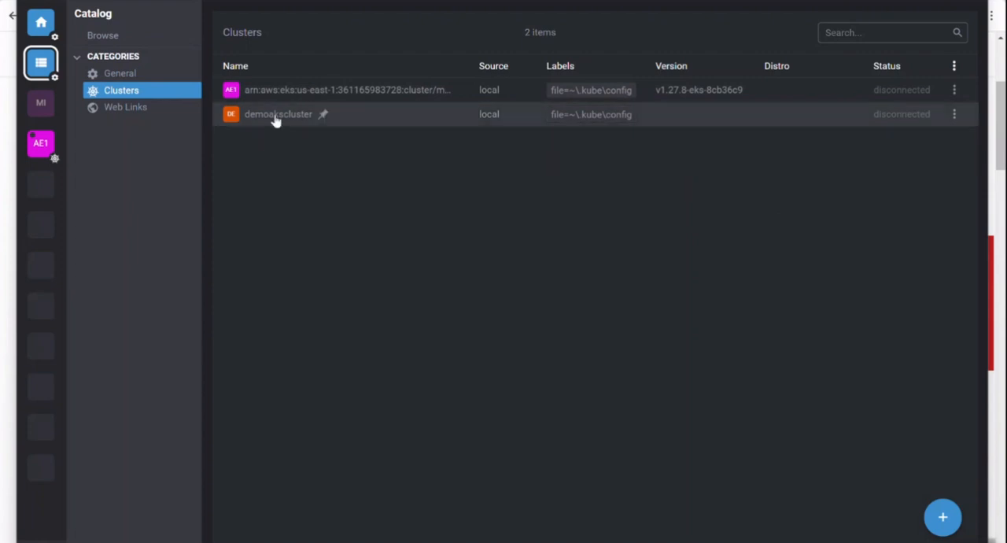
Step: Connect to demoakscluster from its row actions in the Clusters catalog
left_click(956, 113)
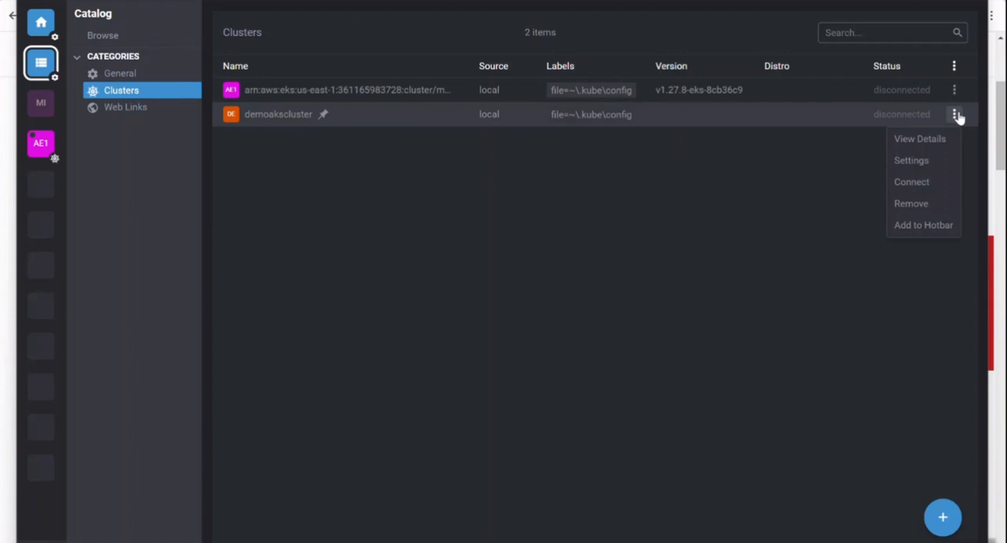
left_click(912, 182)
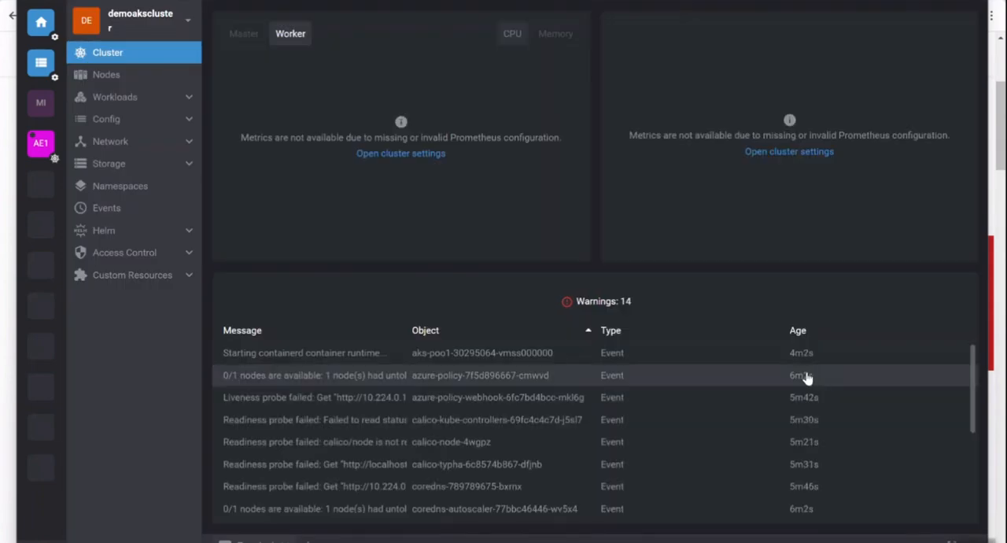
mouse_move(320, 341)
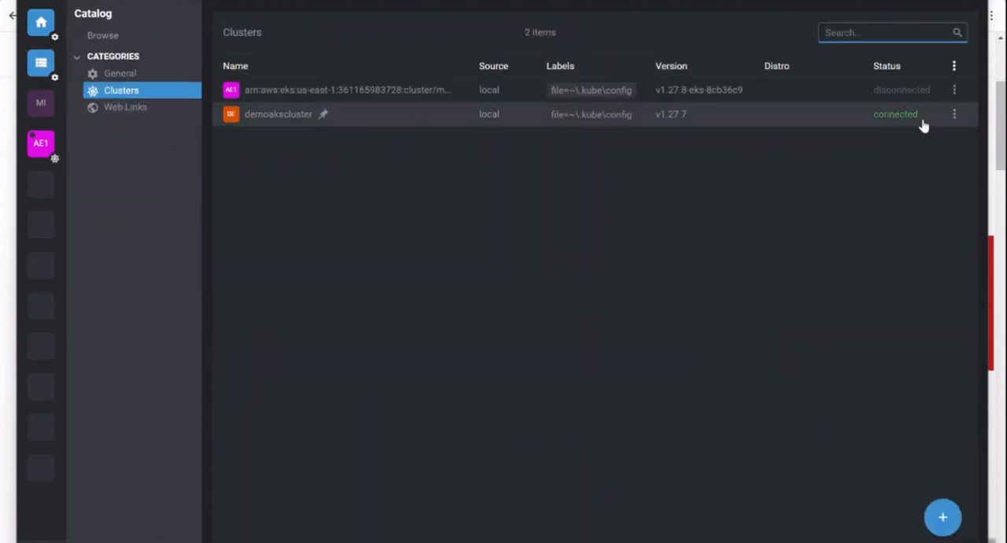
mouse_move(954, 113)
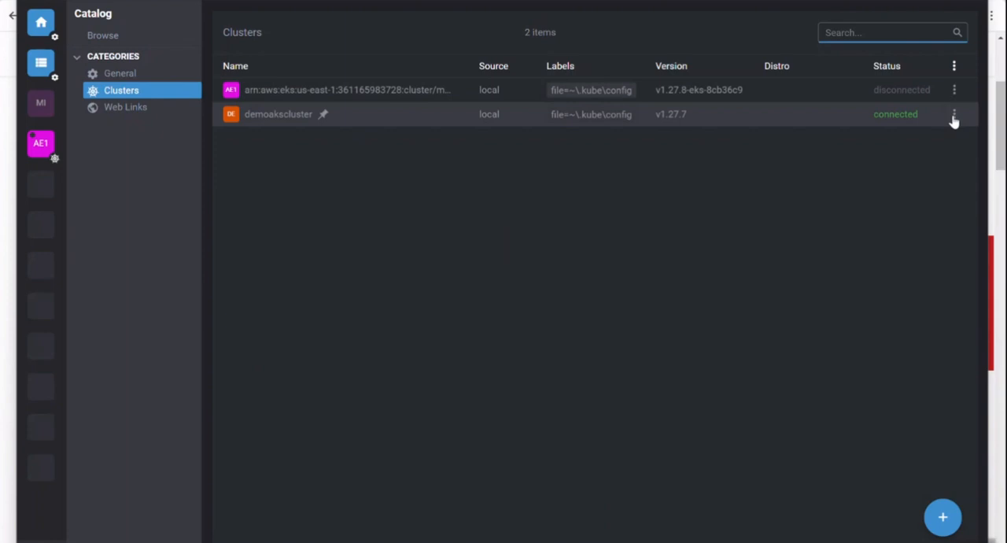
Step: Show the actions menu for the now-connected demoakscluster (v1.27.7)
left_click(954, 113)
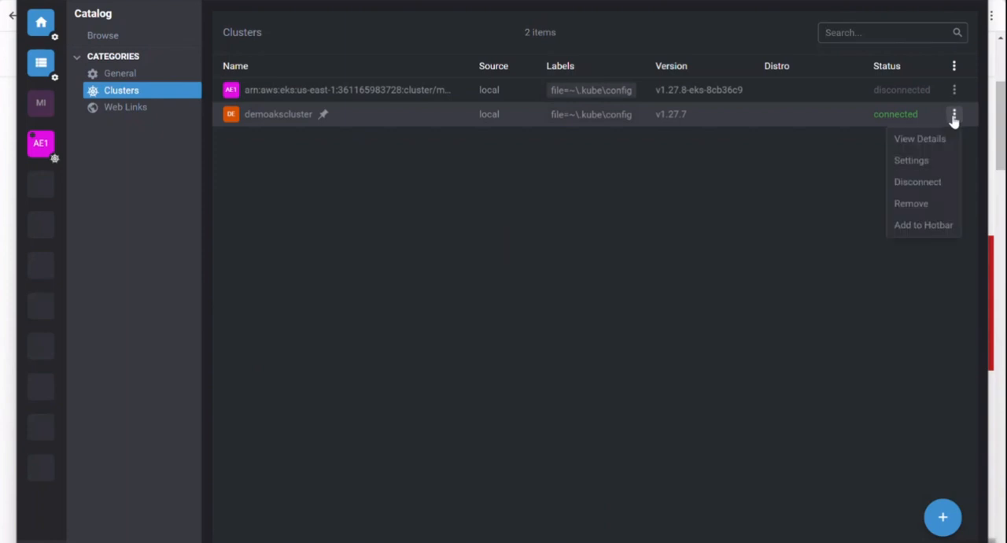
mouse_move(917, 183)
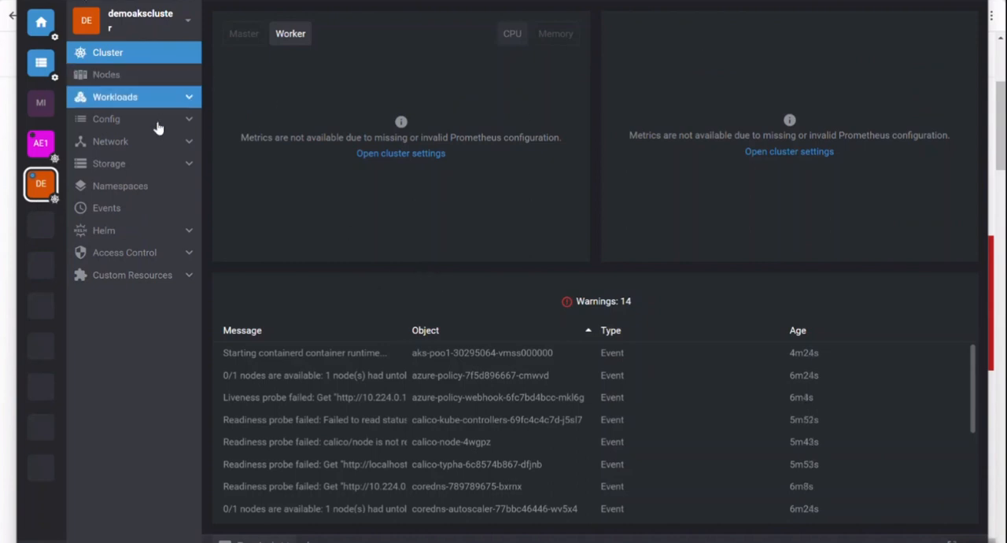
Step: View demoakscluster's nodes, the workloads overview with its namespace filter, and the deployments list
left_click(107, 74)
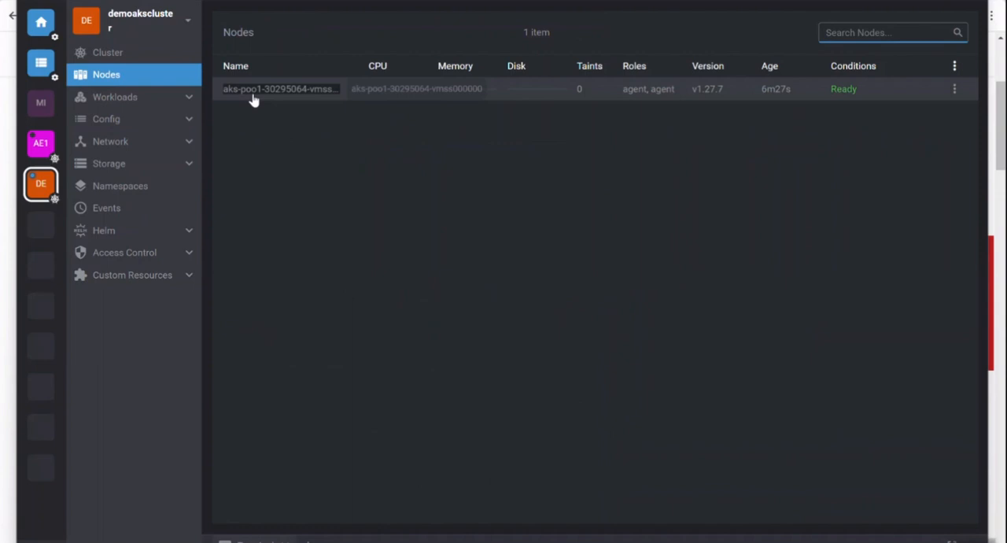
left_click(115, 96)
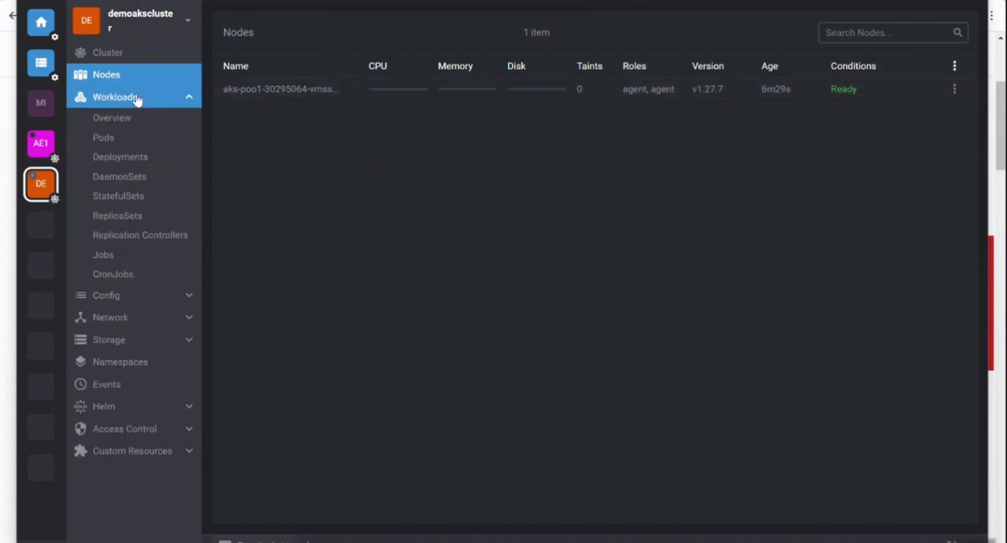
left_click(111, 117)
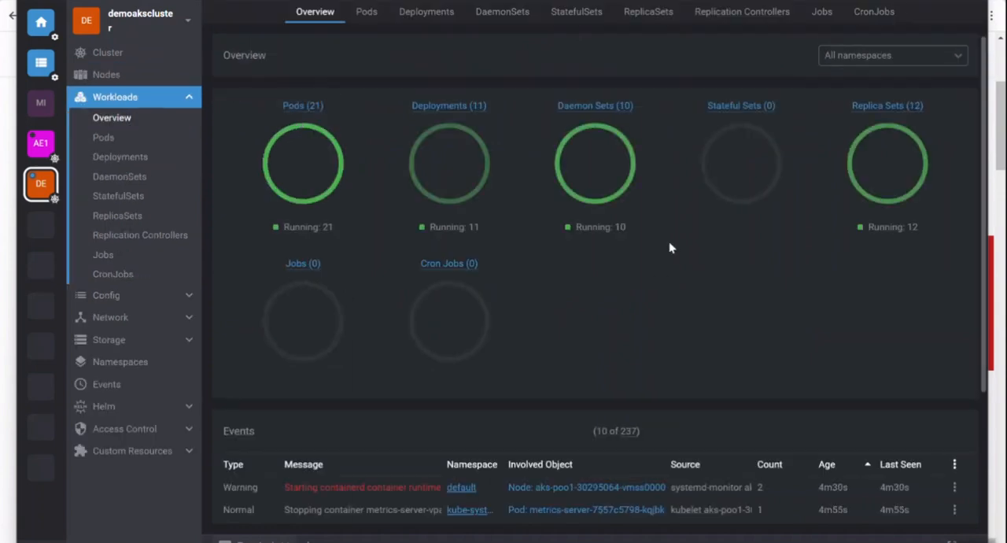
left_click(891, 55)
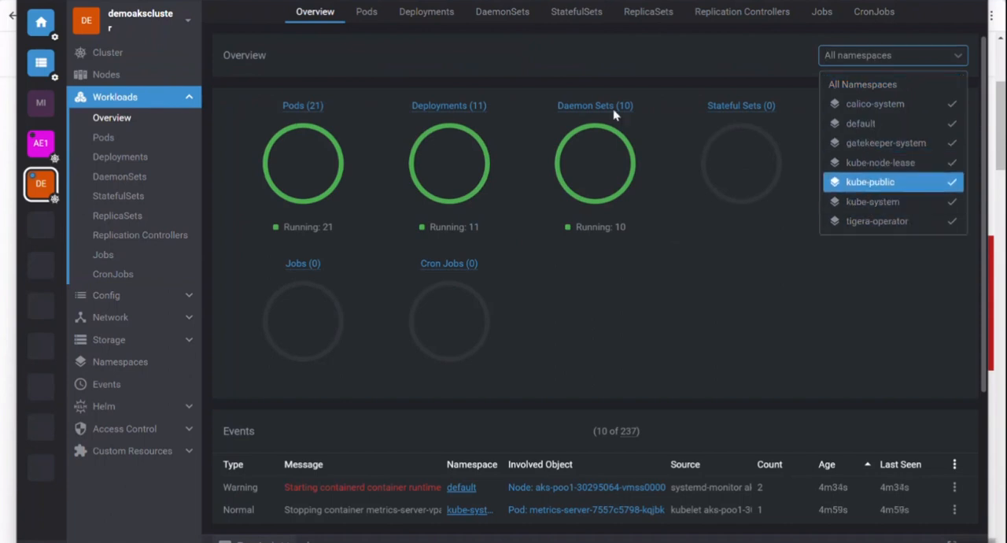
left_click(425, 11)
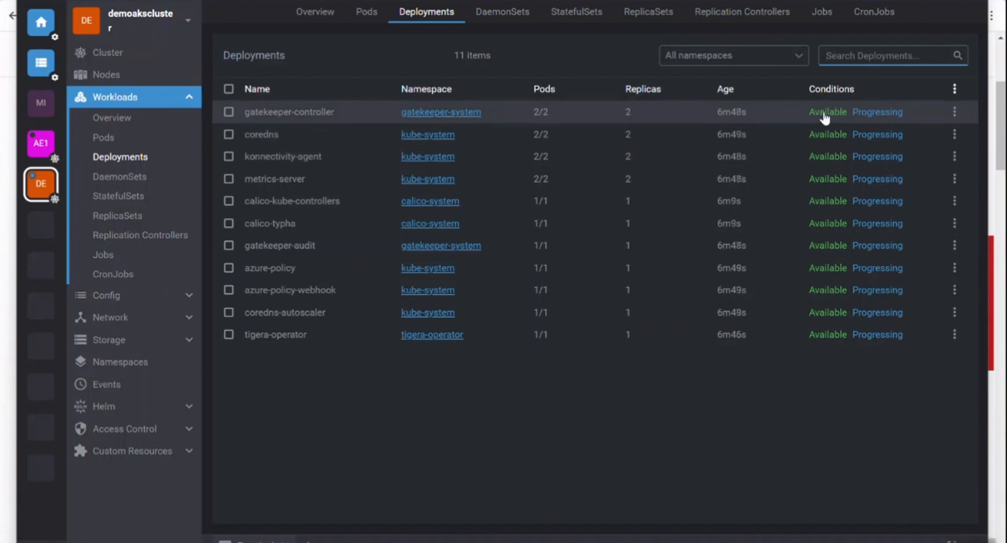
Step: Inspect gatekeeper-controller's filesystem metrics, then list the 10 daemon sets and expand Network
left_click(289, 112)
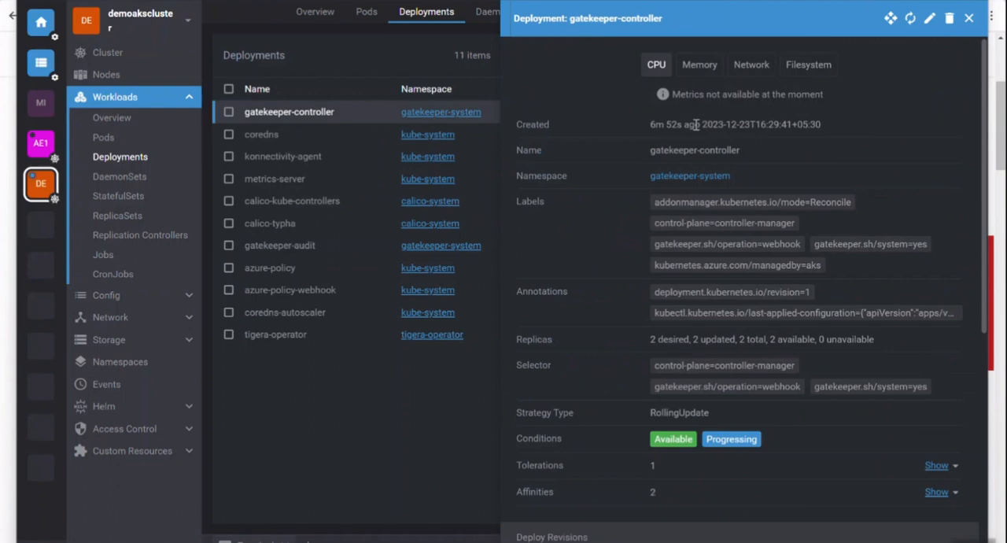
left_click(809, 64)
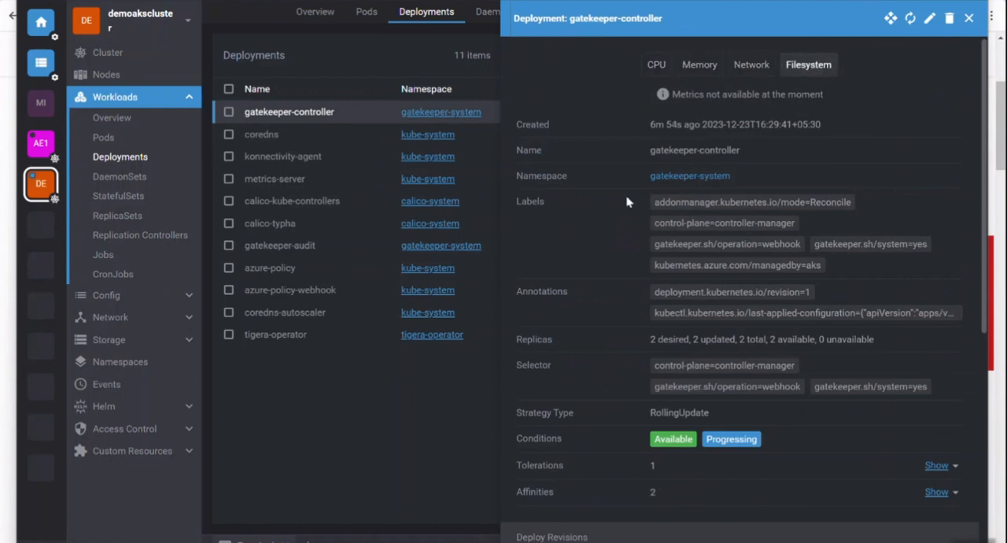
left_click(120, 177)
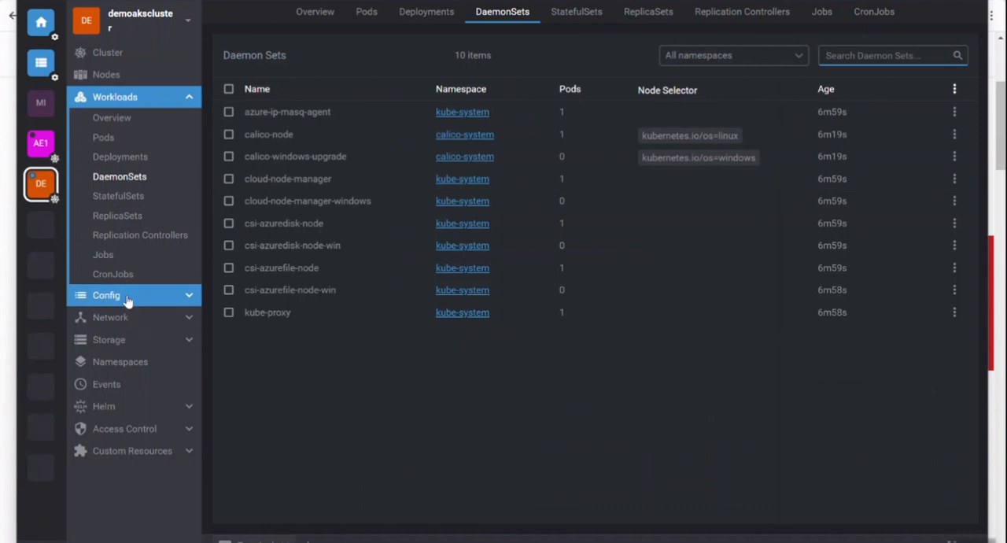
left_click(110, 318)
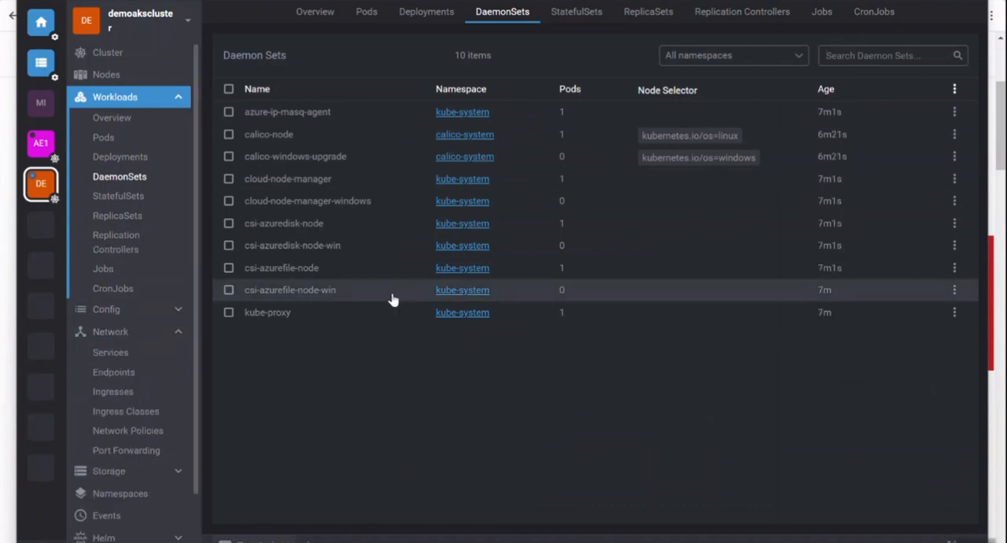
mouse_move(572, 365)
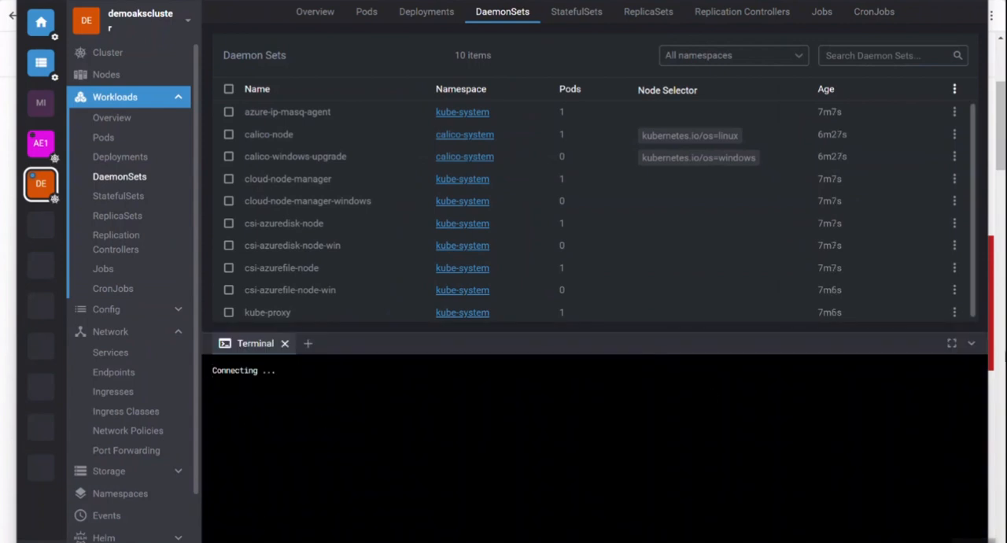
Step: Create the static-web nginx Pod in the default namespace from the Pod template via Create resource
left_click(309, 344)
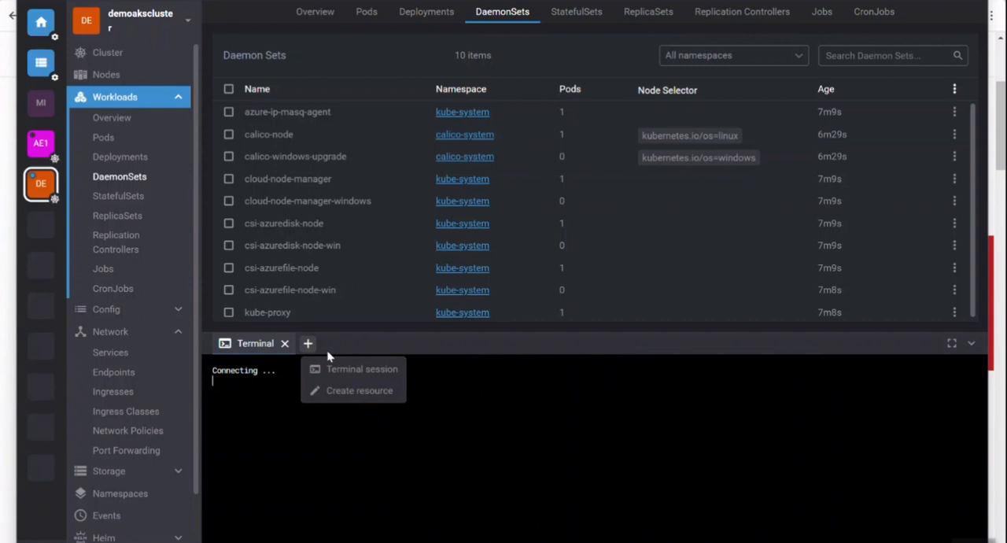
left_click(359, 391)
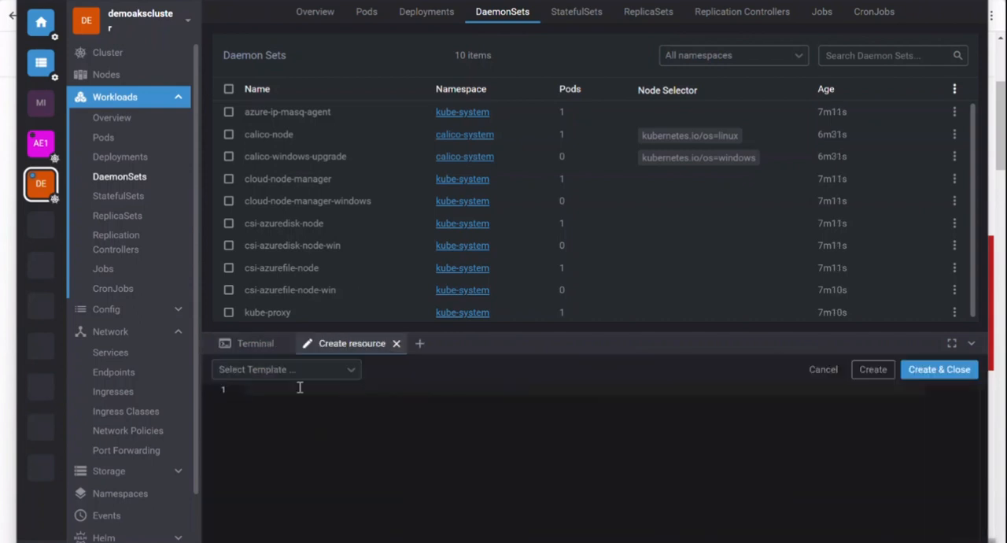
left_click(287, 369)
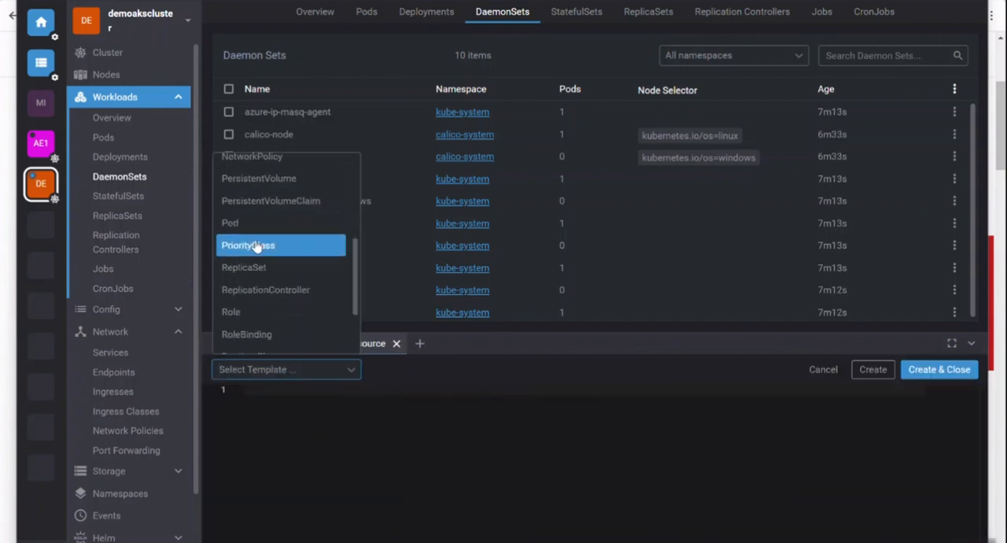
left_click(230, 223)
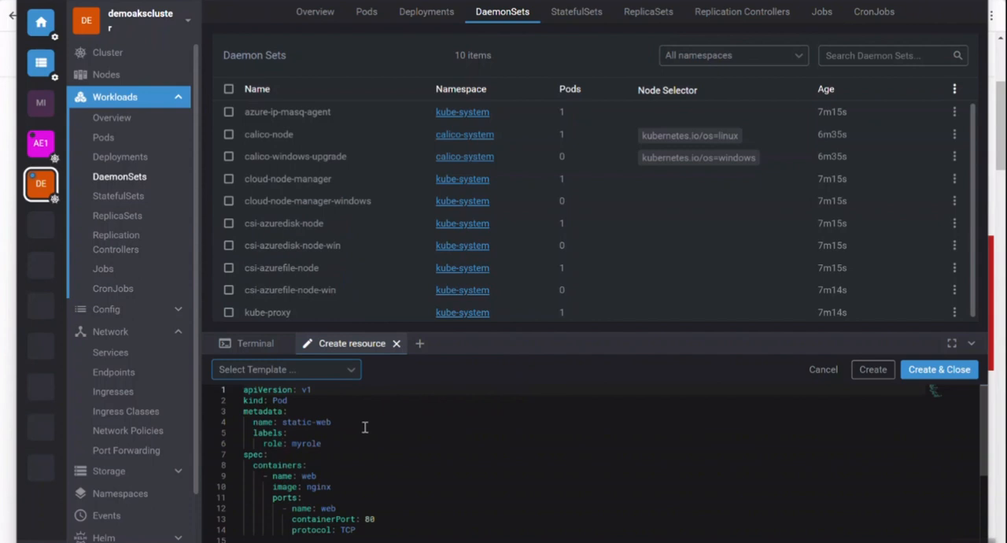
left_click(287, 369)
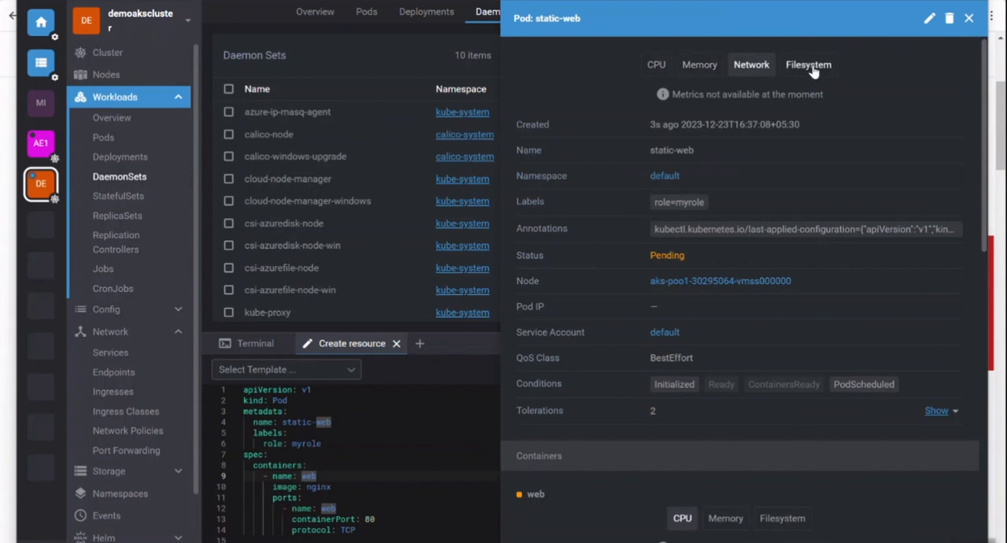
Step: Check the events for static-web's image pull and container start, then show the single Ready node
left_click(809, 65)
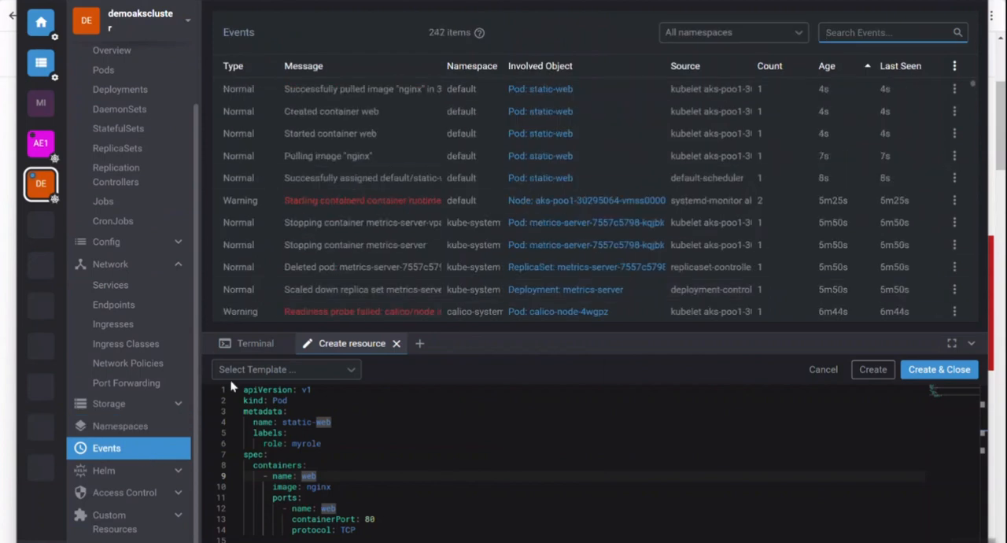
mouse_move(126, 491)
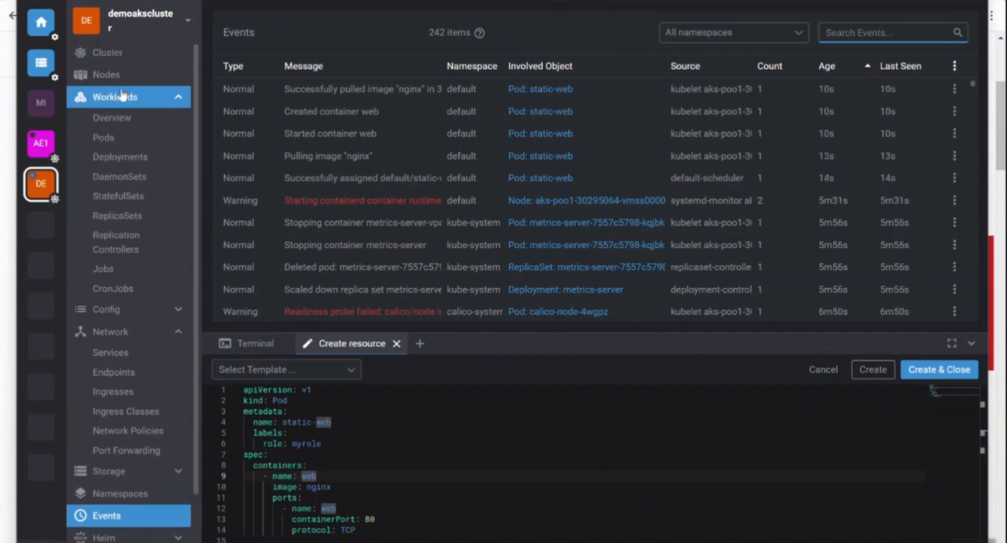
left_click(107, 52)
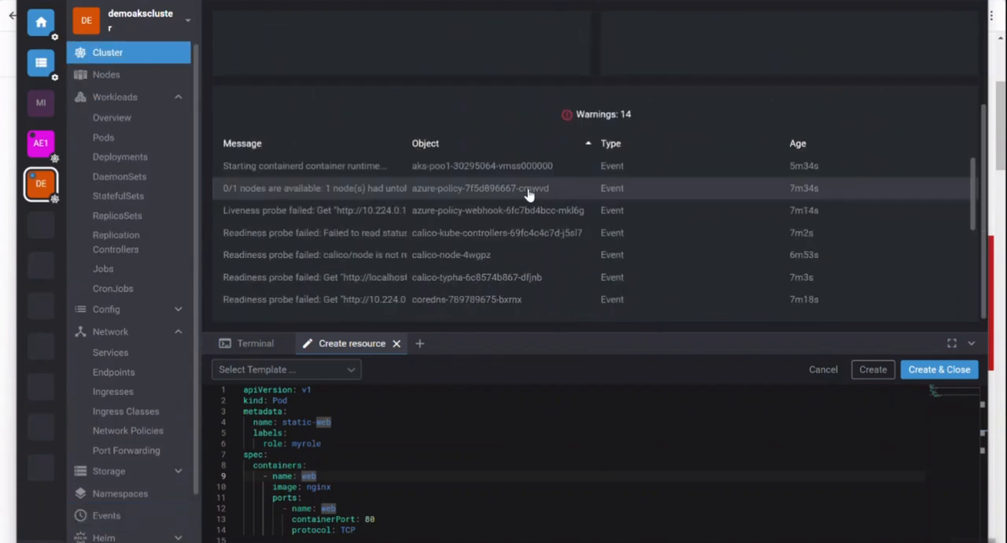
left_click(105, 74)
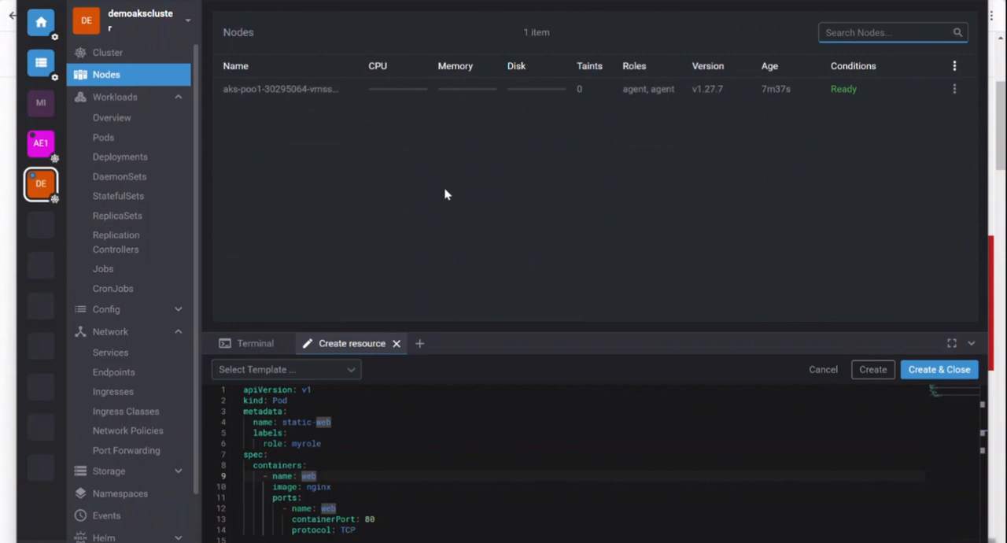
mouse_move(430, 195)
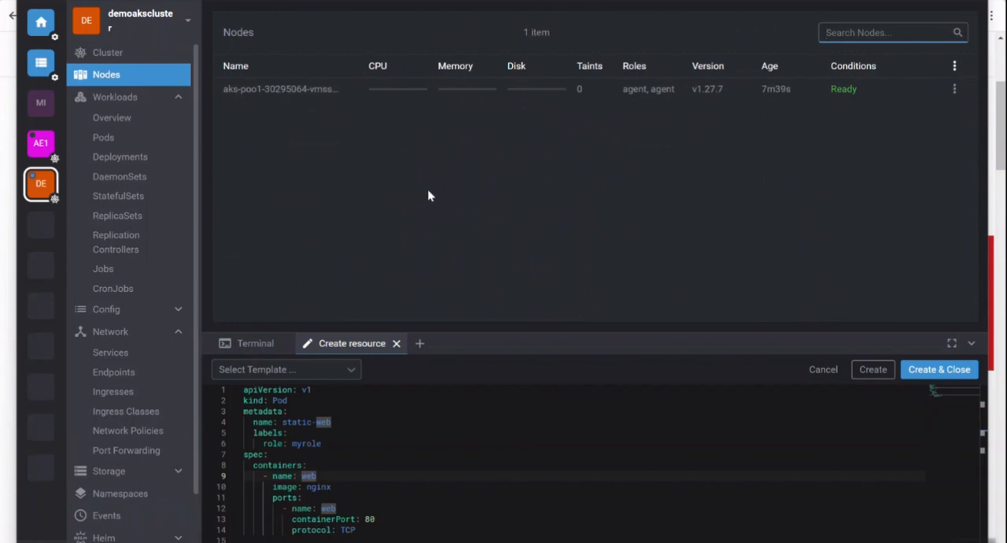